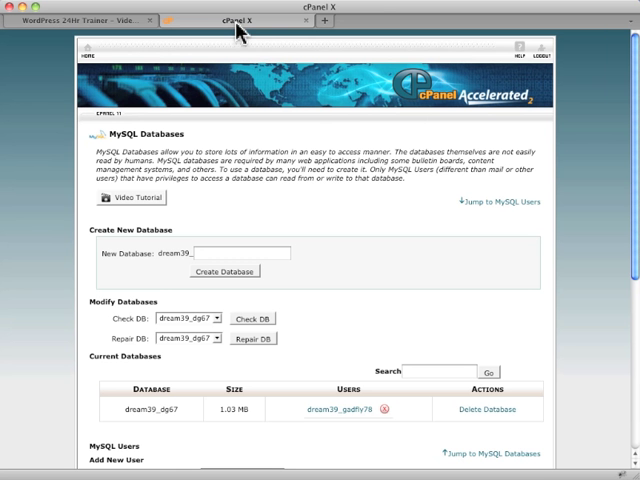
mouse_move(130, 92)
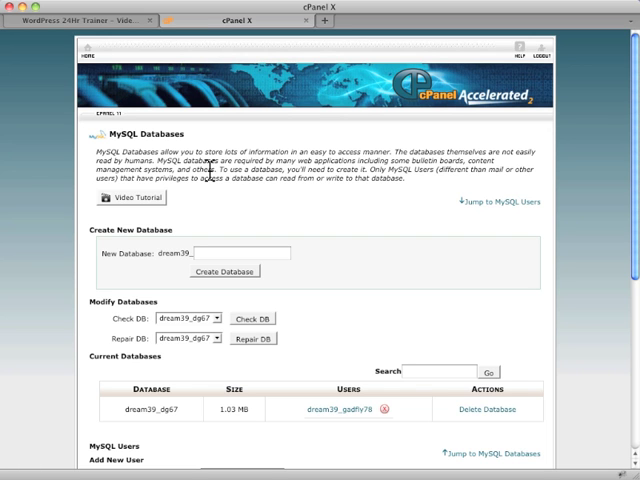
mouse_move(283, 204)
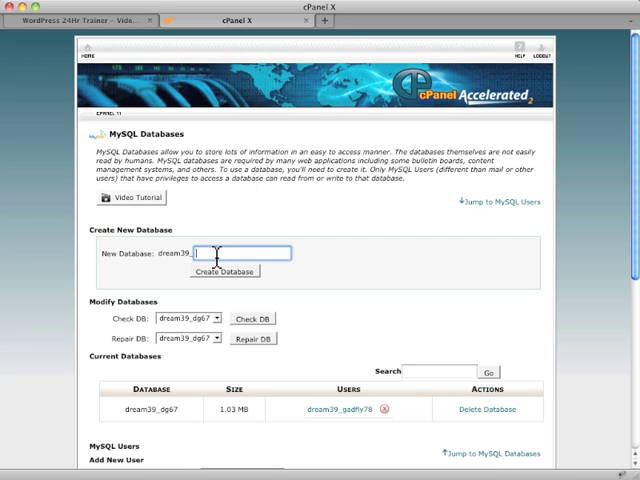
- Create a new MySQL database named mydb8 (dream39_mydb8)
type("mydb8")
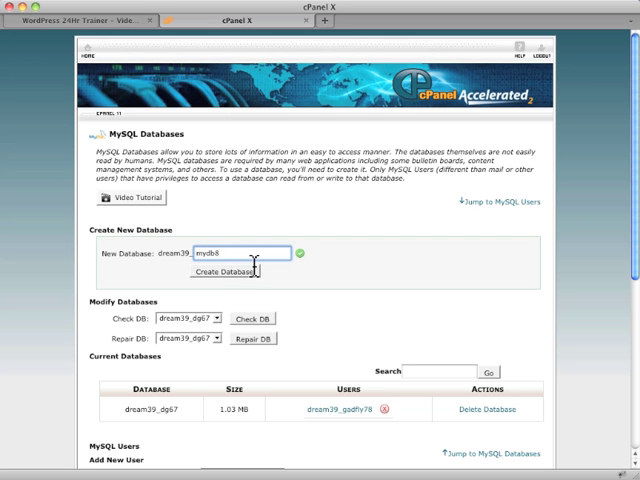
left_click(226, 272)
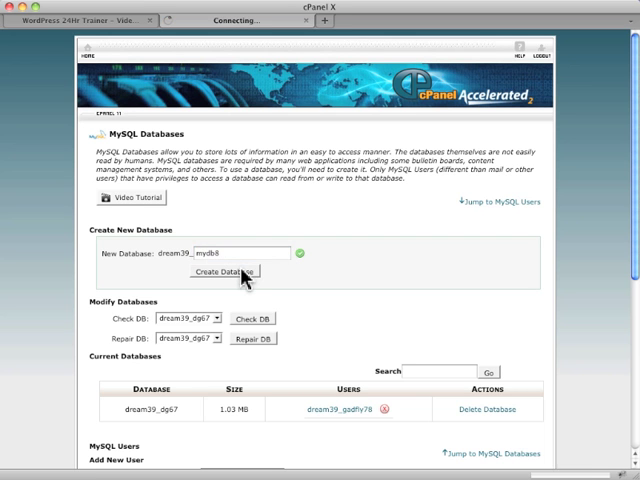
- Wait for the confirmation that database dream39_mydb8 was added
left_click(226, 272)
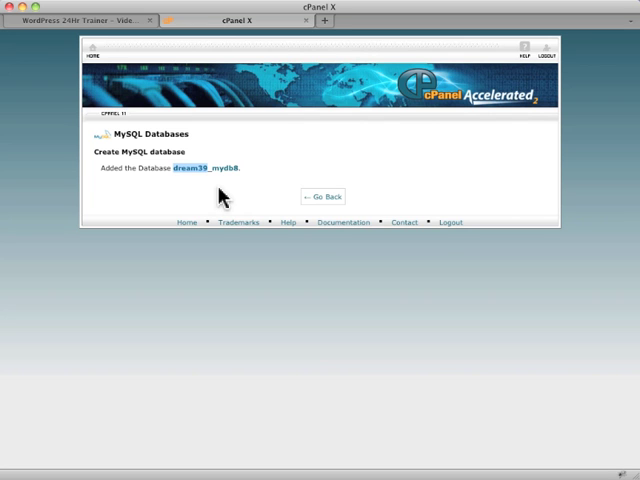
mouse_move(247, 178)
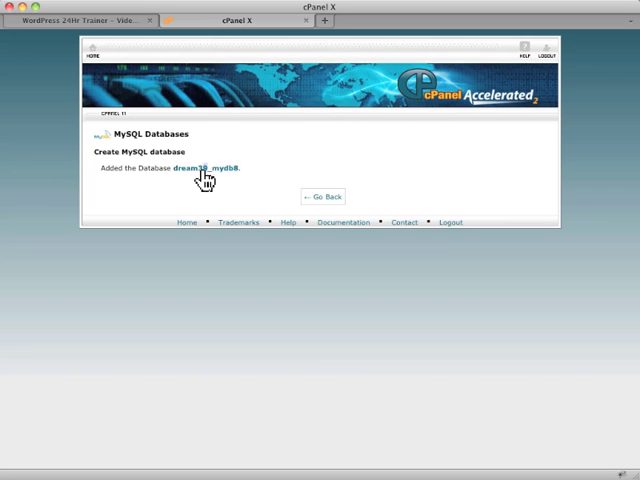
- Return to the databases list and enter mynewuser, shortened to mynewuse, as the new MySQL username
left_click(323, 196)
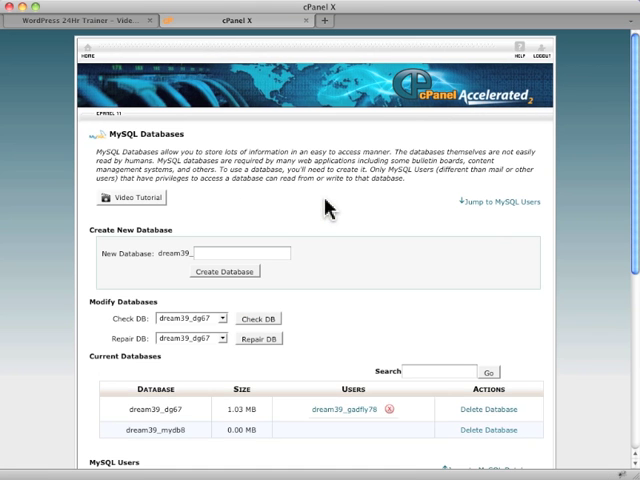
scroll("down", 3)
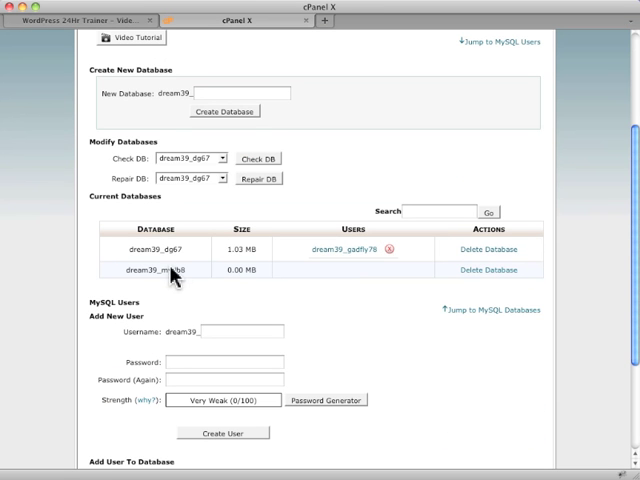
mouse_move(307, 277)
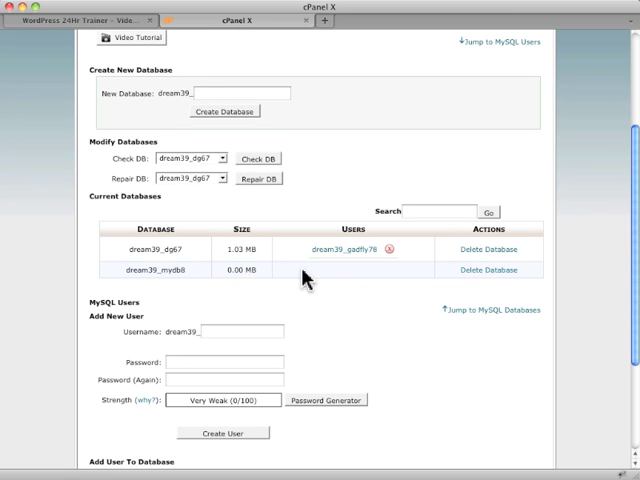
mouse_move(345, 283)
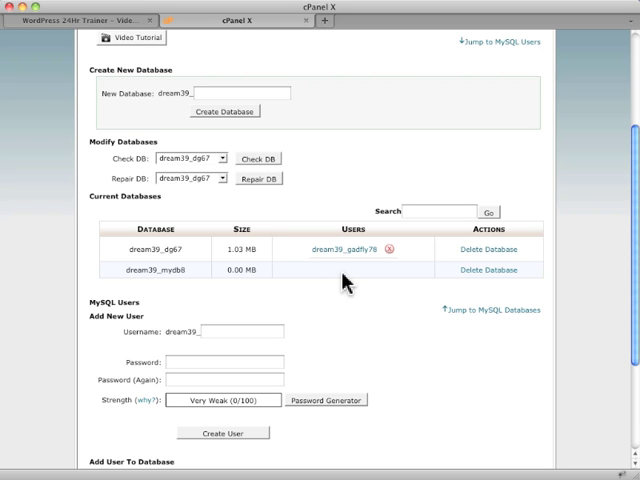
scroll("down", 3)
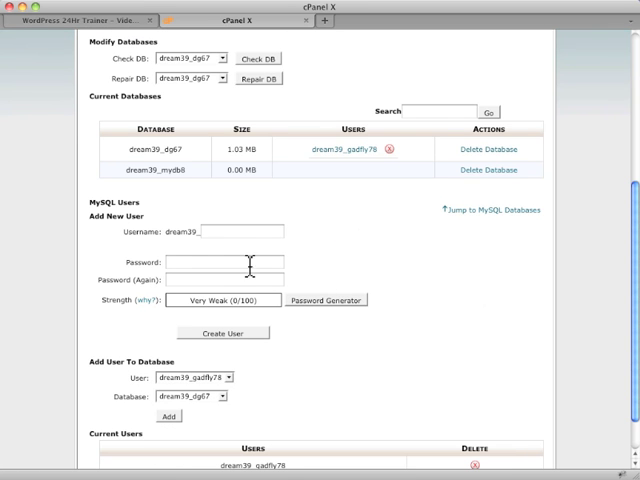
type("m")
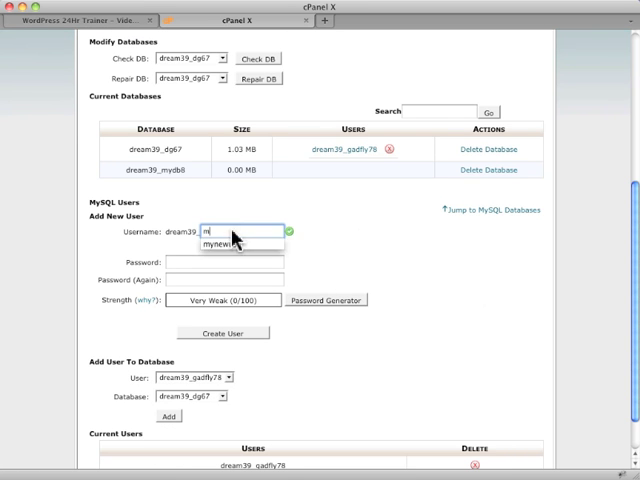
type("ynewuser")
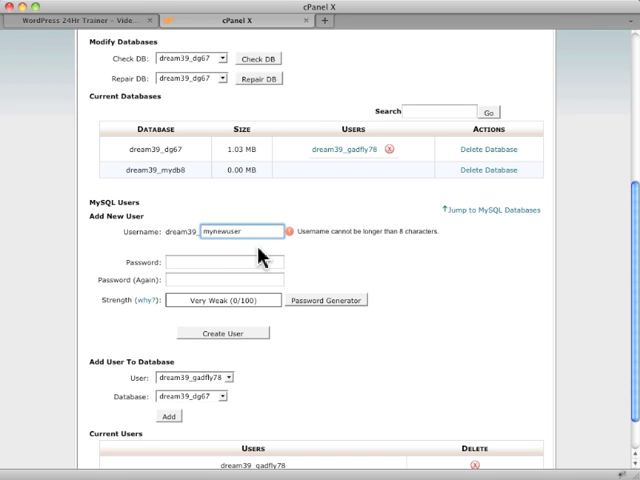
mouse_move(325, 247)
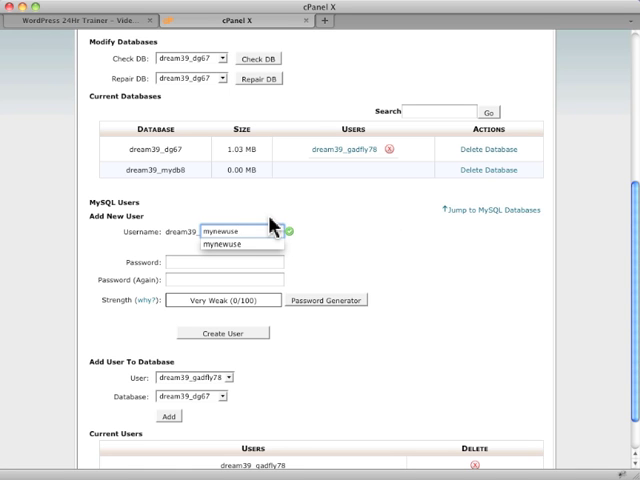
left_click(228, 261)
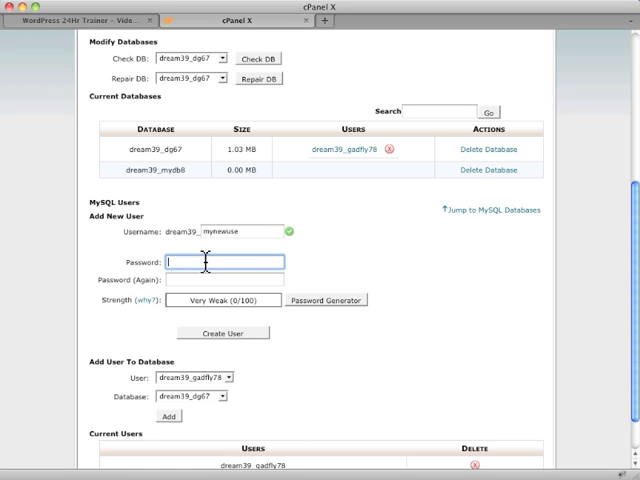
- Enter a Very Strong (98/100) password in both password fields for user mynewuse
type("•")
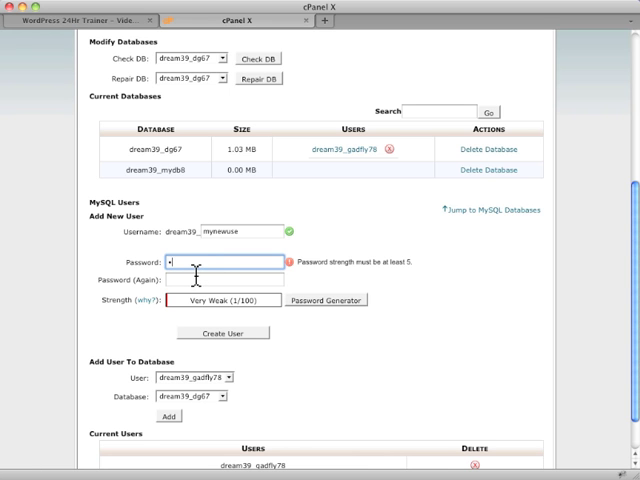
type("x")
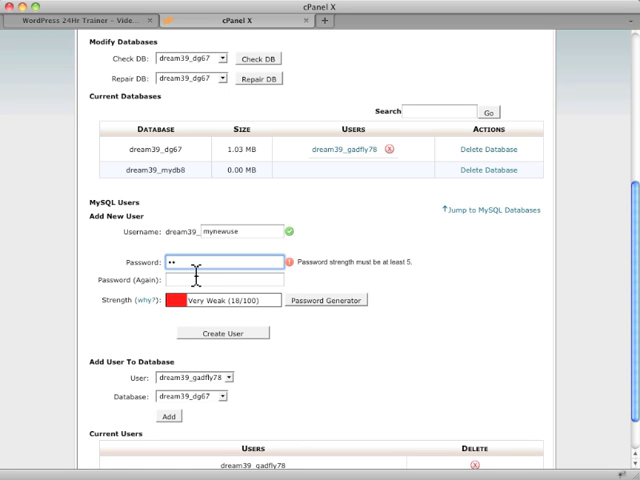
type("•")
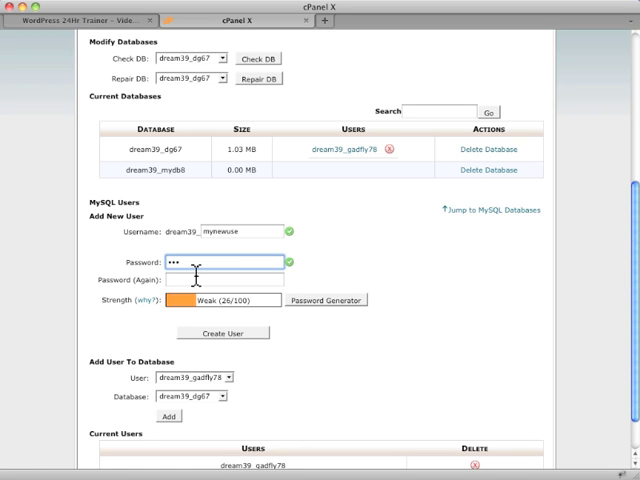
type("•")
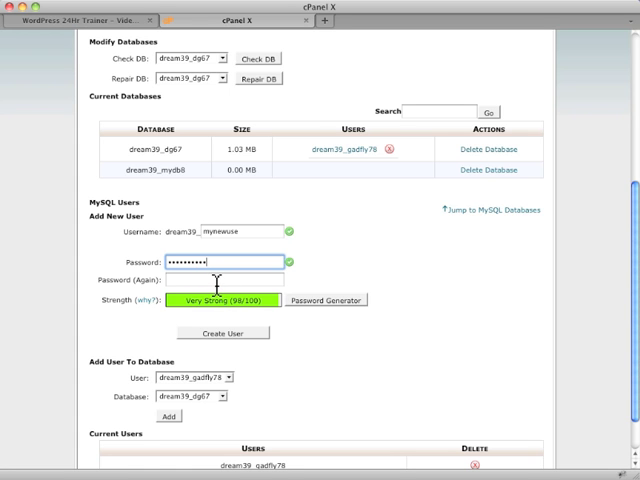
type("••••••••••")
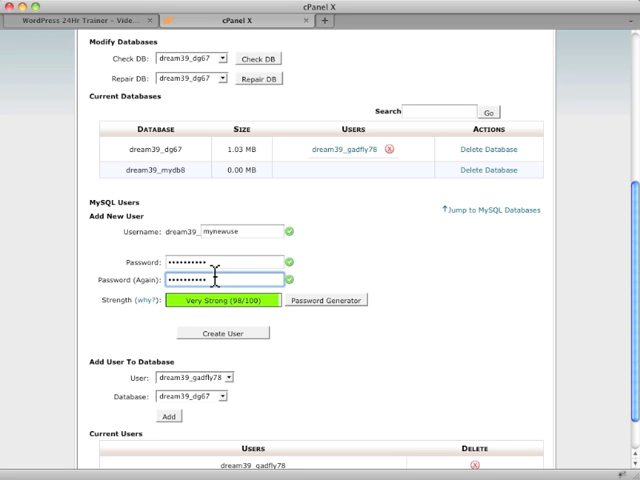
mouse_move(240, 338)
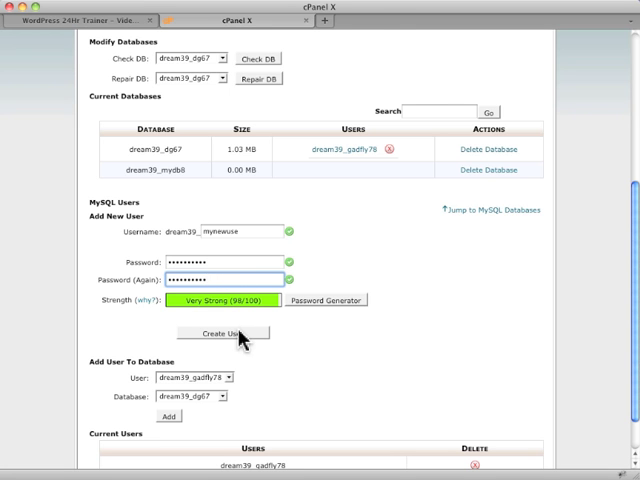
- Create user dream39_mynewuse, dismissing the save-password prompt, and view it under Current Users
left_click(224, 333)
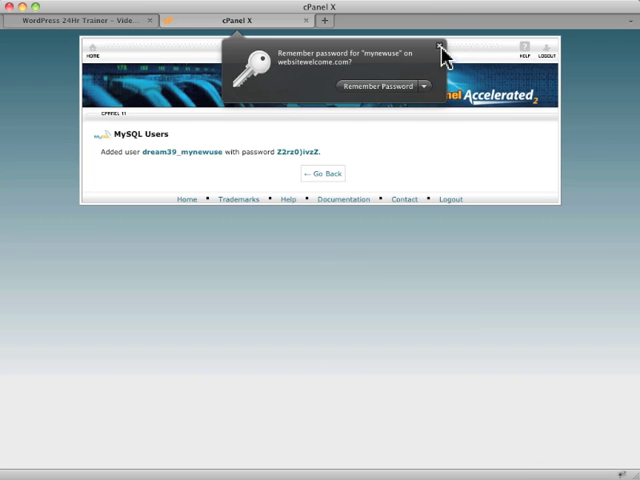
left_click(454, 49)
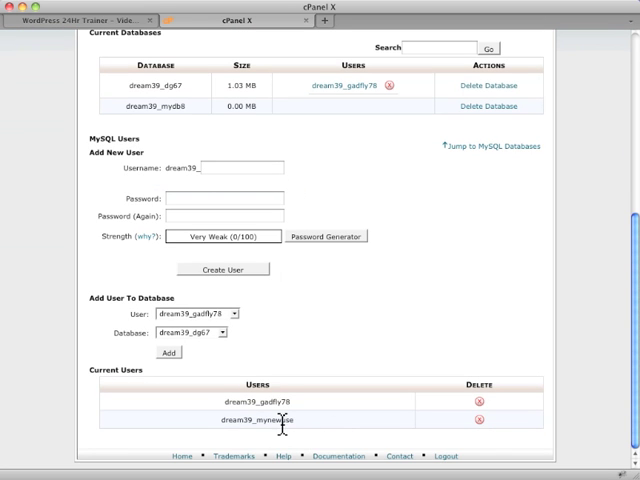
scroll("up", 3)
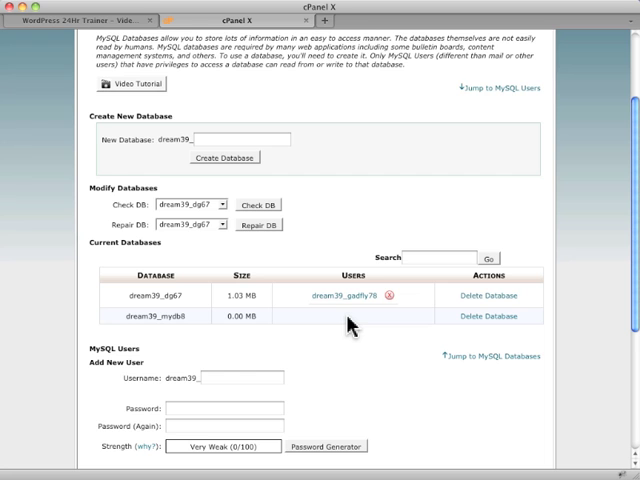
- Select dream39_mynewuse as the user in the Add User To Database form
scroll("down", 3)
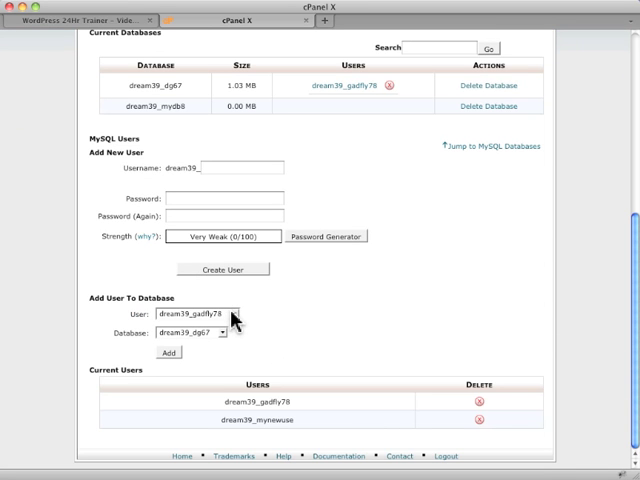
left_click(197, 313)
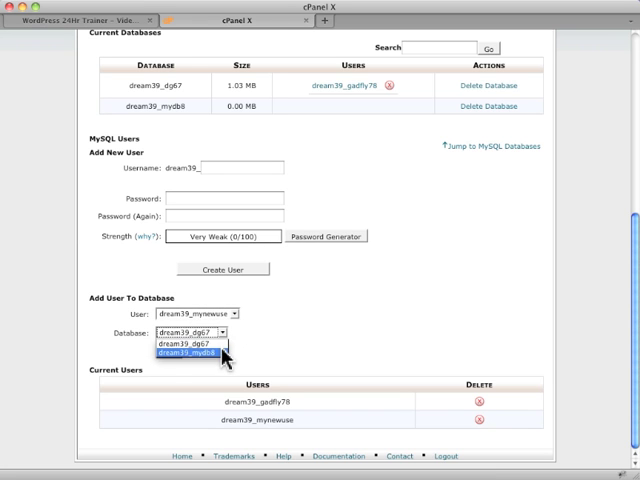
- Add dream39_mynewuse to database dream39_mydb8 with ALL PRIVILEGES and save the changes
left_click(178, 356)
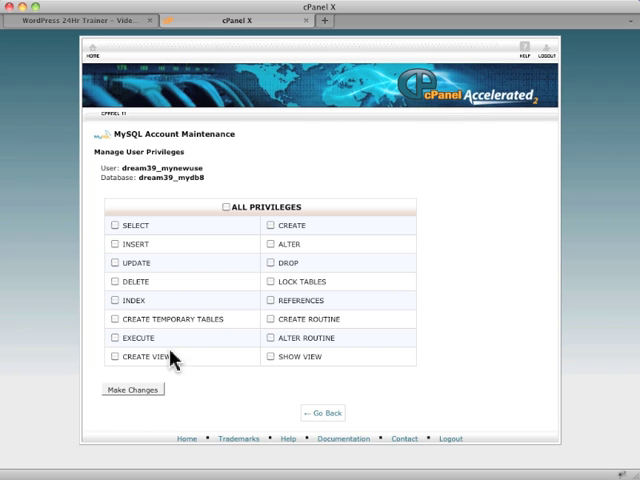
mouse_move(218, 175)
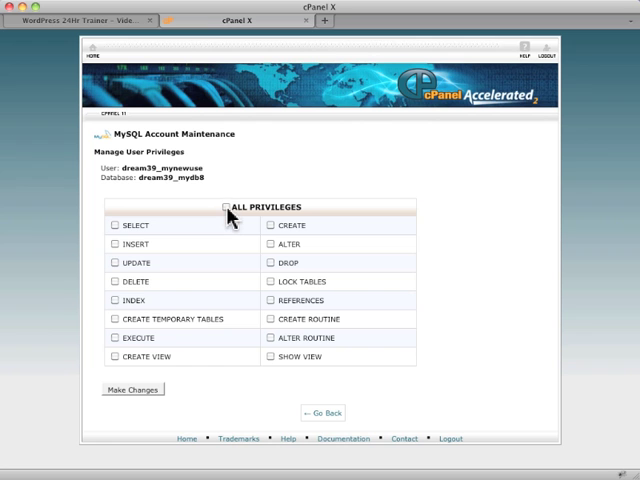
left_click(225, 206)
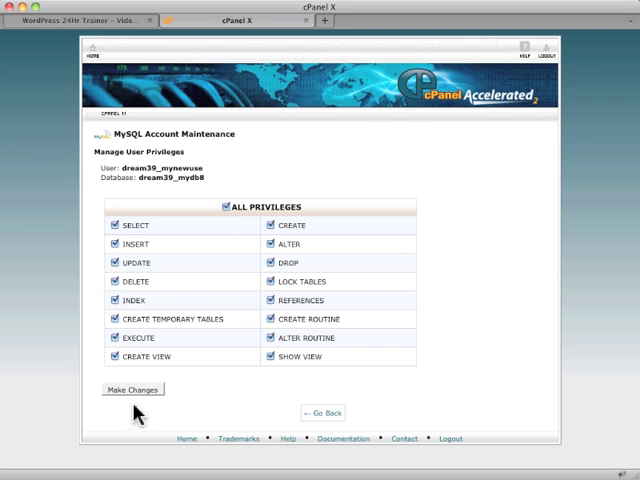
left_click(131, 389)
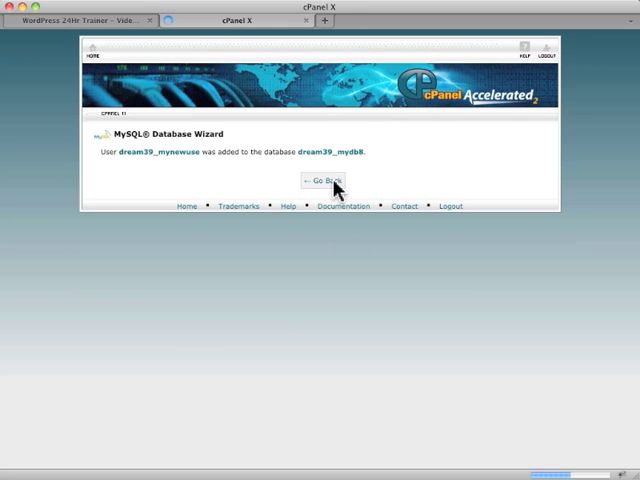
- Go back to Current Databases and verify dream39_mydb8 lists dream39_mynewuse as its user
left_click(322, 181)
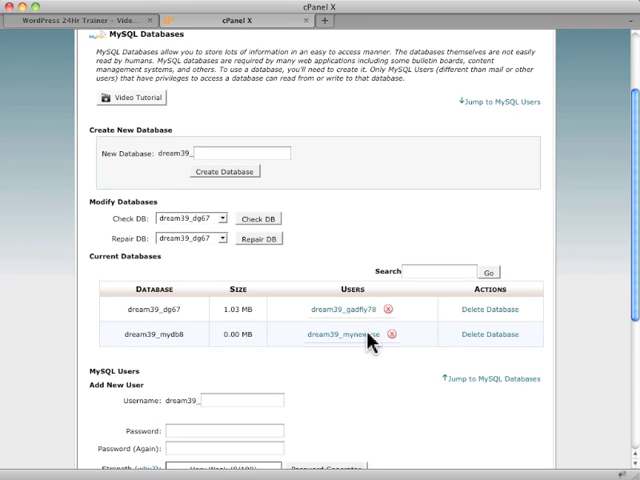
scroll("down", 3)
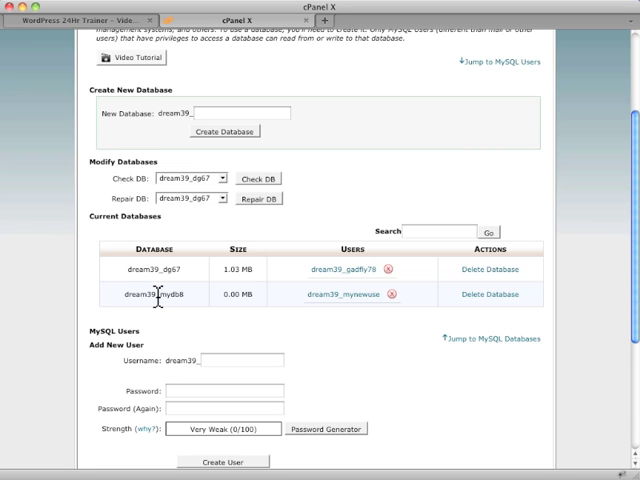
mouse_move(375, 388)
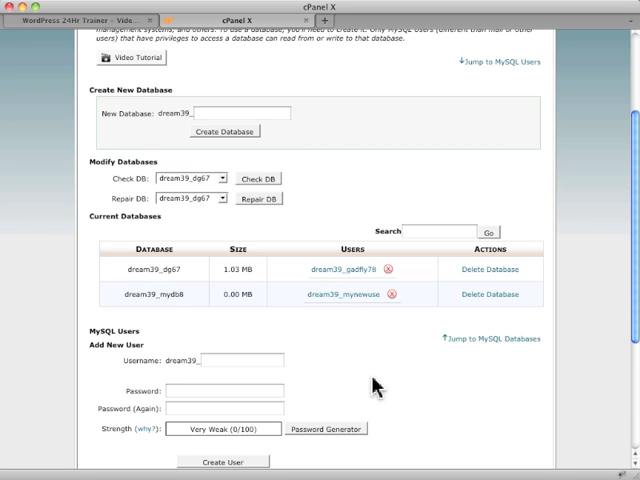